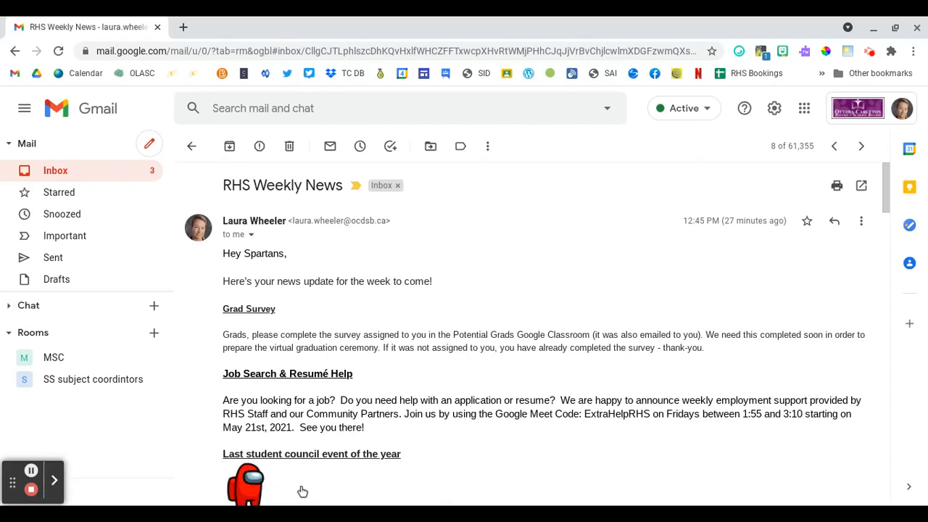
{"action": "mouse_move", "coordinate": [597, 345]}
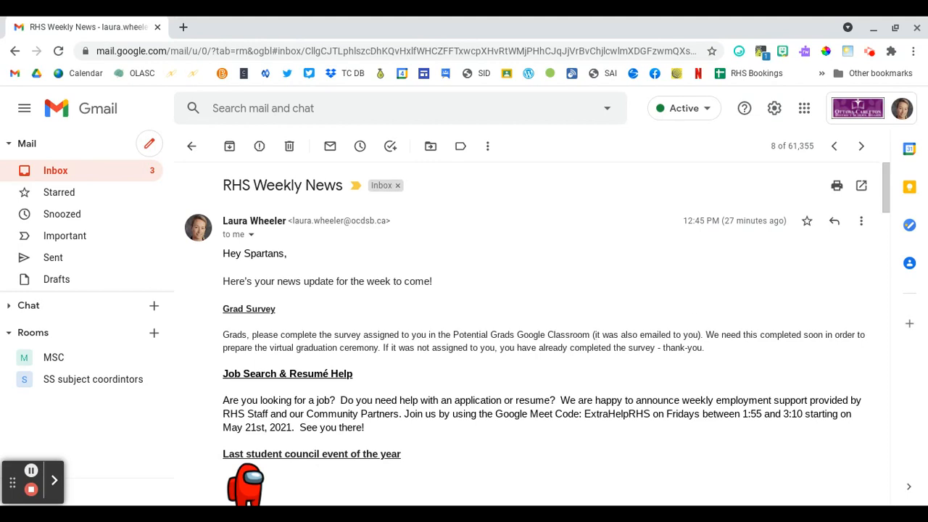
{"action": "mouse_move", "coordinate": [674, 266]}
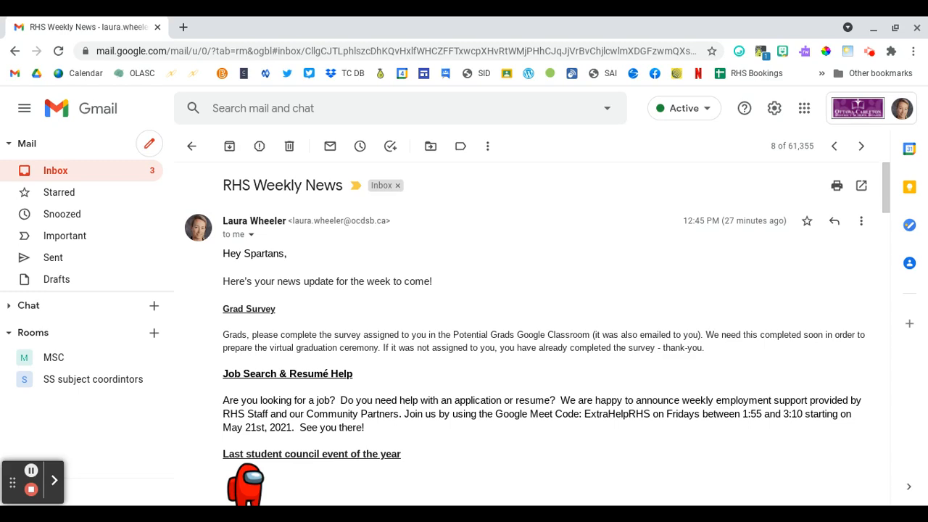
{"action": "mouse_move", "coordinate": [861, 221]}
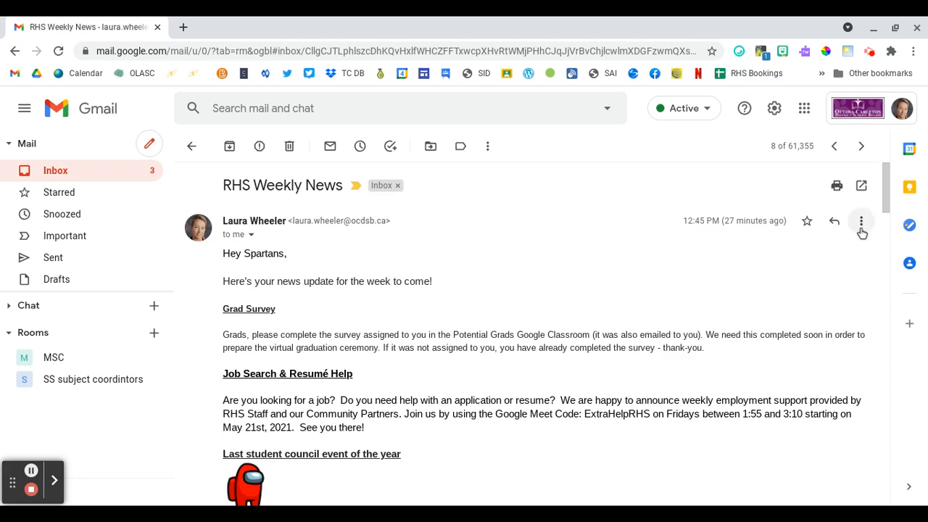
{"action": "mouse_move", "coordinate": [861, 221]}
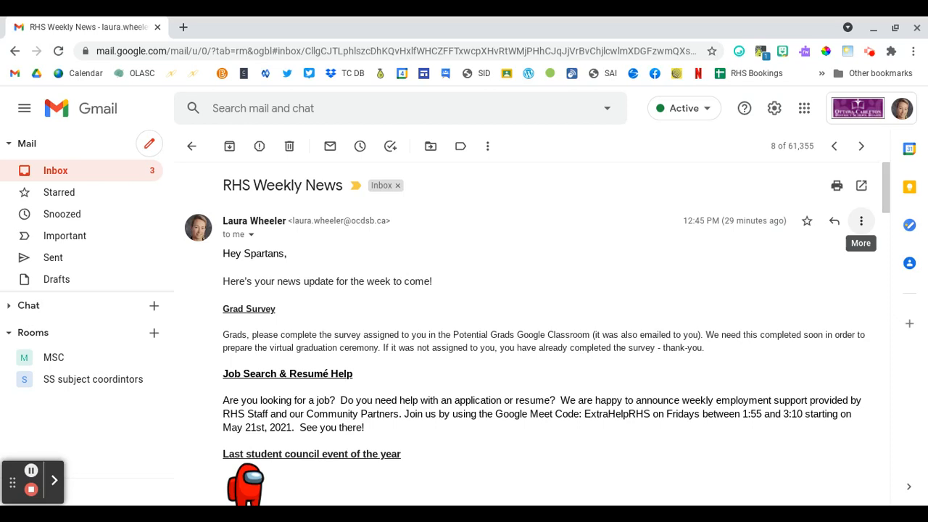
Turn on translation for the RHS Weekly News email, translating into English.
{"action": "left_click", "coordinate": [861, 220]}
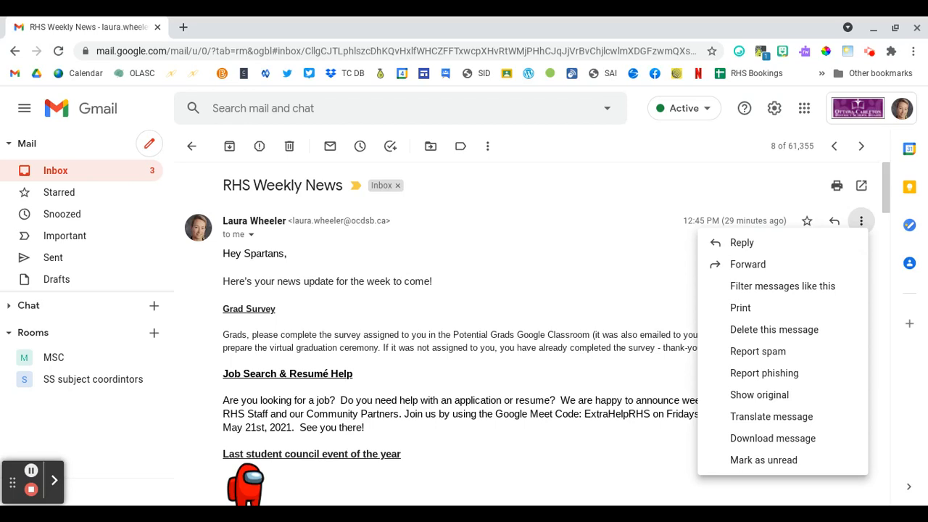
{"action": "mouse_move", "coordinate": [771, 416]}
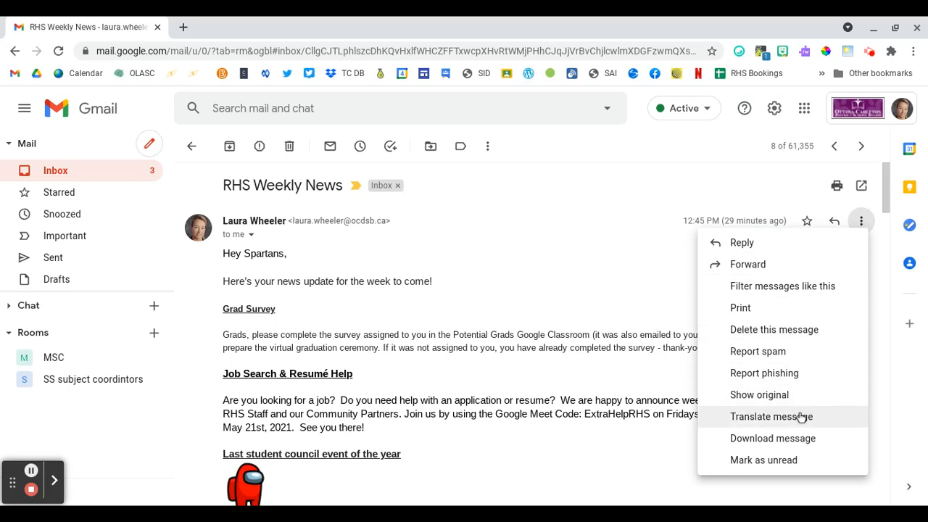
{"action": "mouse_move", "coordinate": [800, 419]}
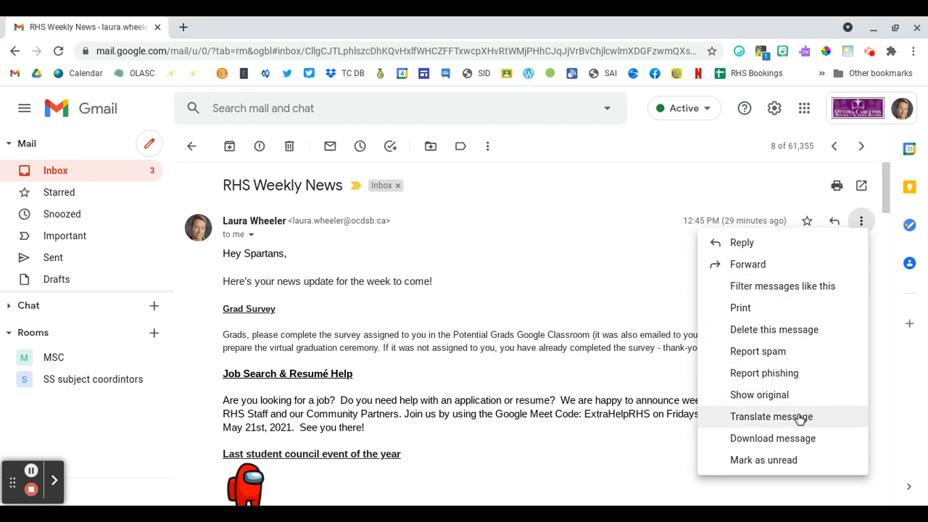
{"action": "left_click", "coordinate": [771, 416]}
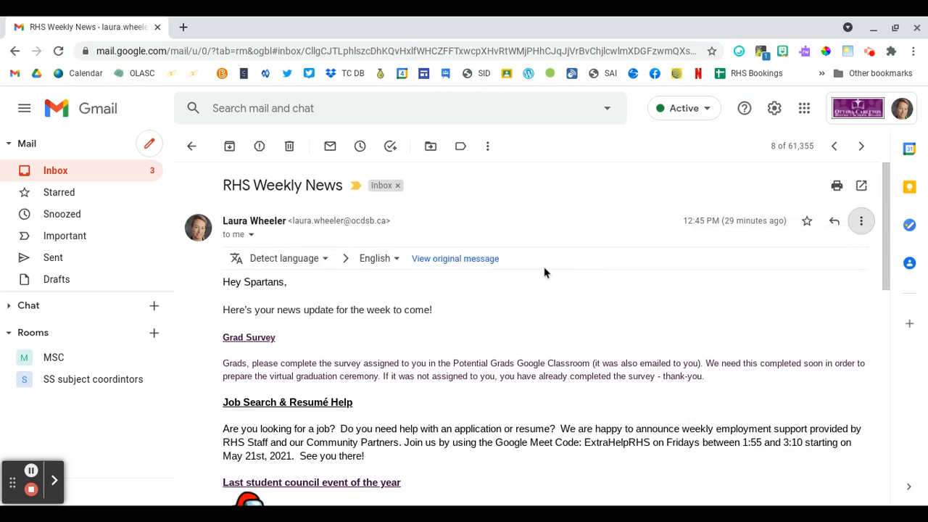
{"action": "mouse_move", "coordinate": [536, 349]}
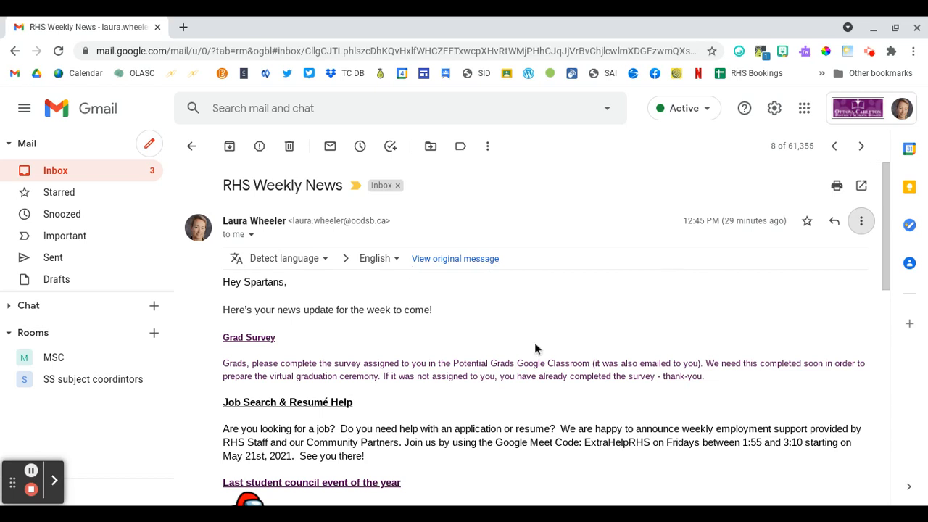
{"action": "mouse_move", "coordinate": [337, 331]}
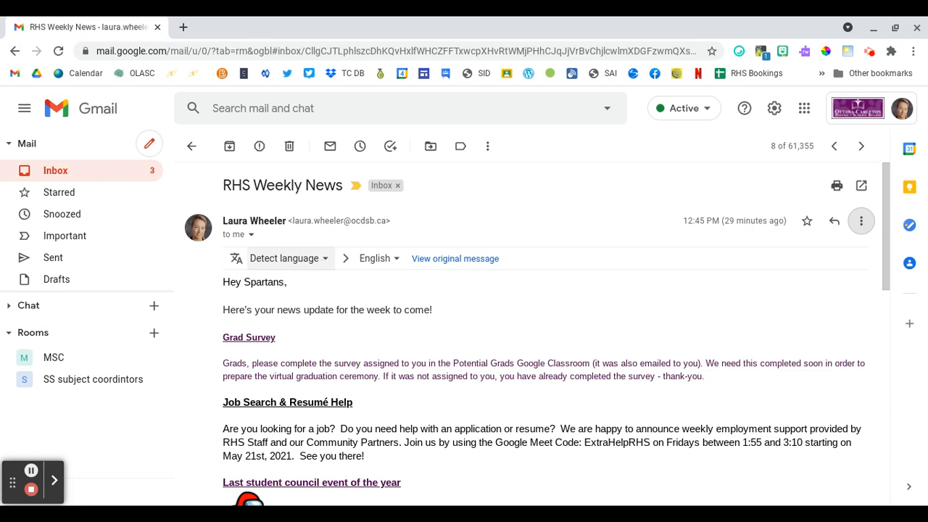
Set English as the email's source language and bring up the target-language list.
{"action": "left_click", "coordinate": [283, 258]}
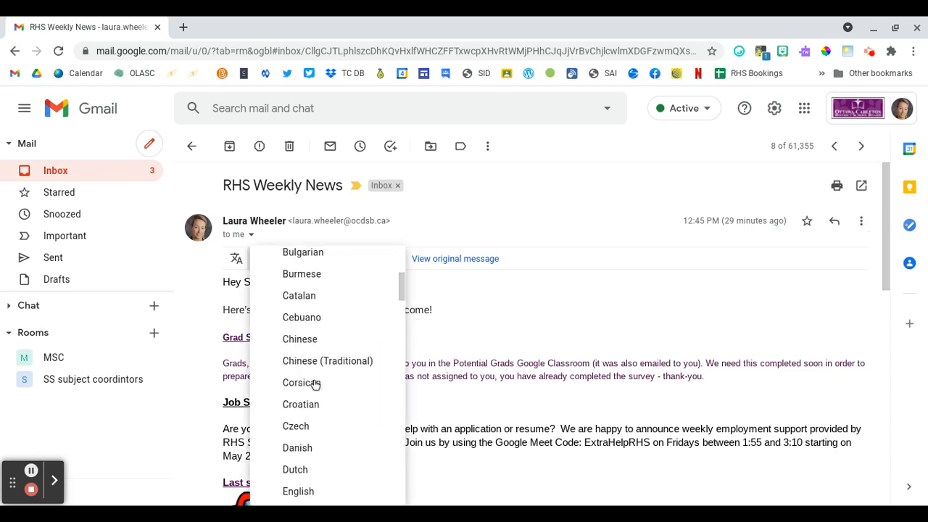
{"action": "scroll", "scroll_direction": "down", "scroll_amount": 3}
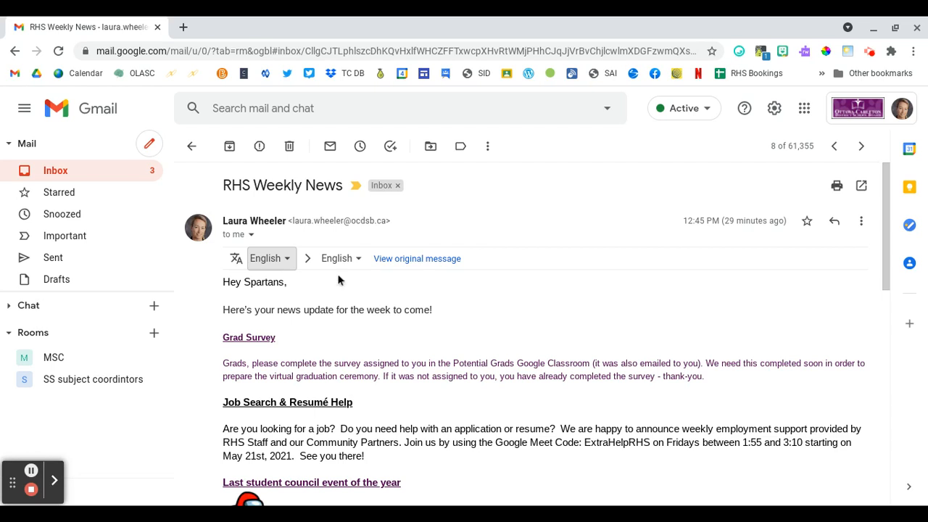
{"action": "left_click", "coordinate": [270, 258]}
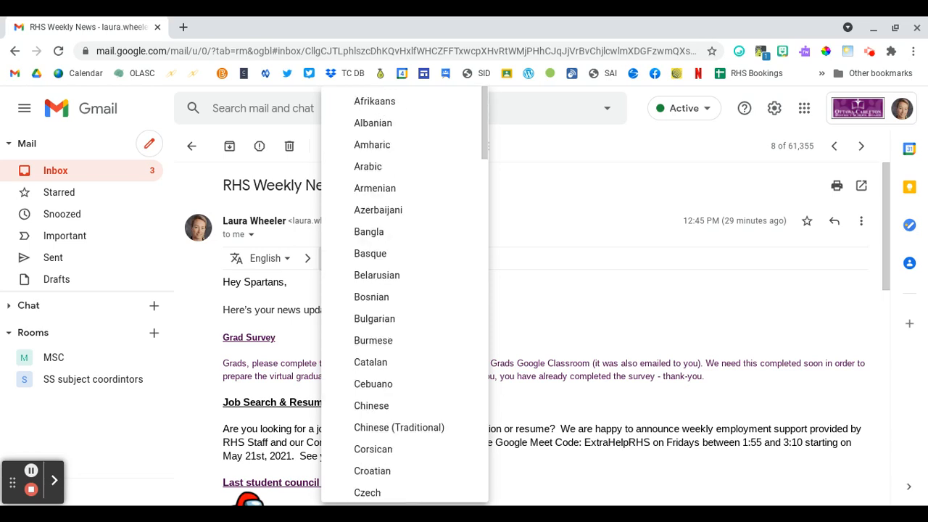
Translate the email into Arabic, then into Southern Sotho.
{"action": "left_click", "coordinate": [368, 166]}
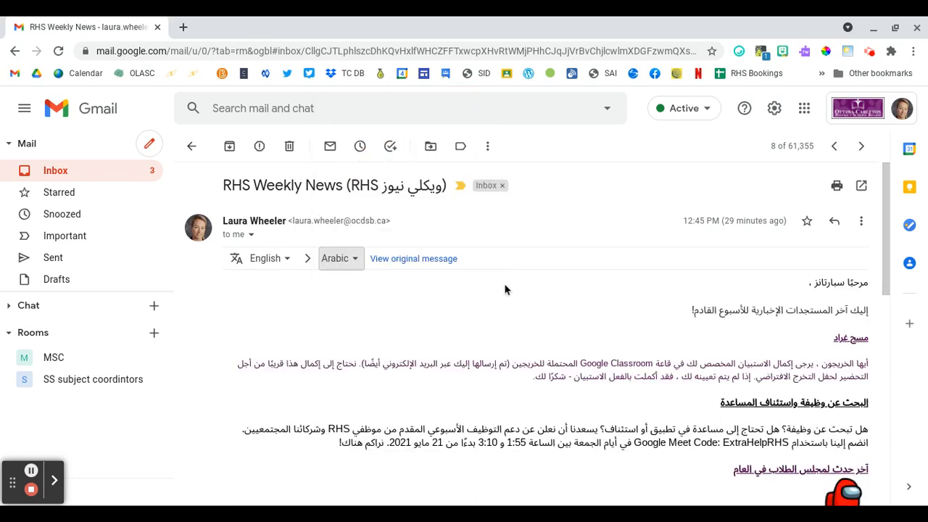
{"action": "left_click", "coordinate": [335, 258]}
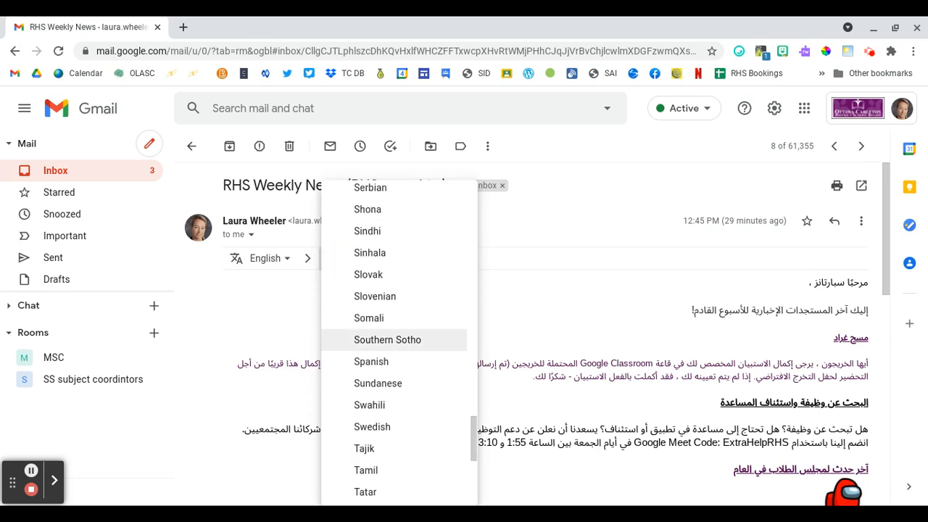
{"action": "left_click", "coordinate": [387, 339]}
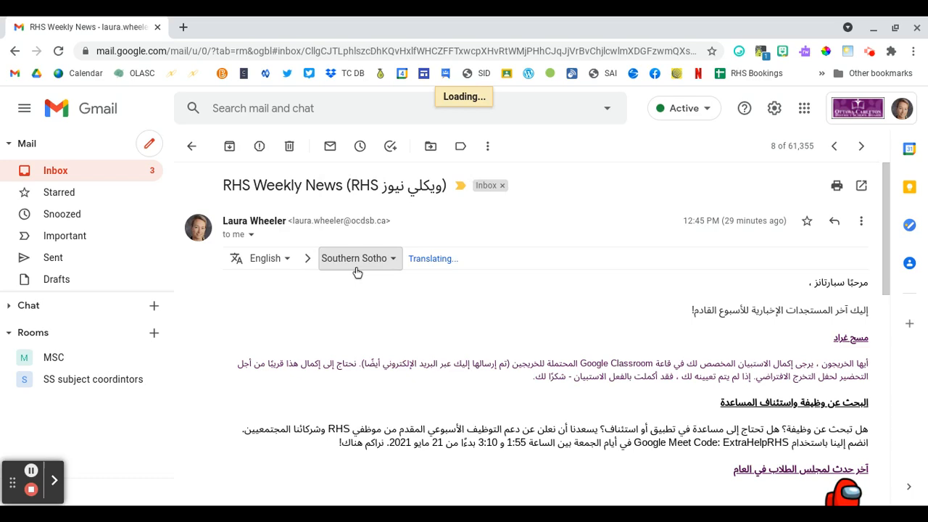
Translate the email into Somali and reopen the target-language list.
{"action": "left_click", "coordinate": [359, 258]}
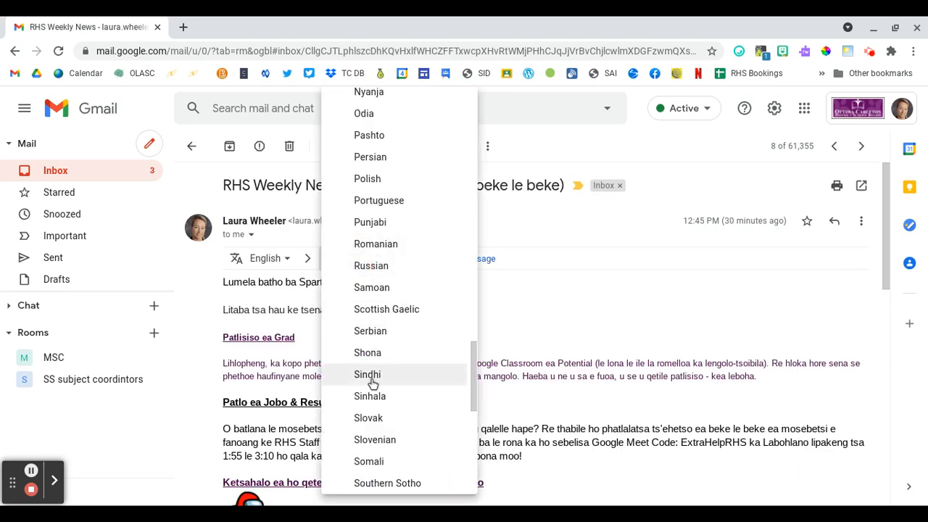
{"action": "mouse_move", "coordinate": [375, 417]}
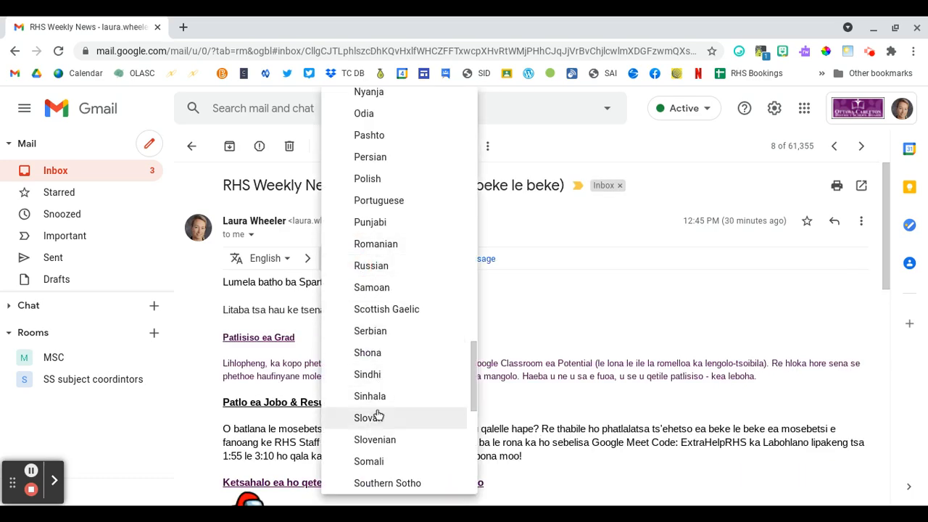
{"action": "left_click", "coordinate": [368, 461]}
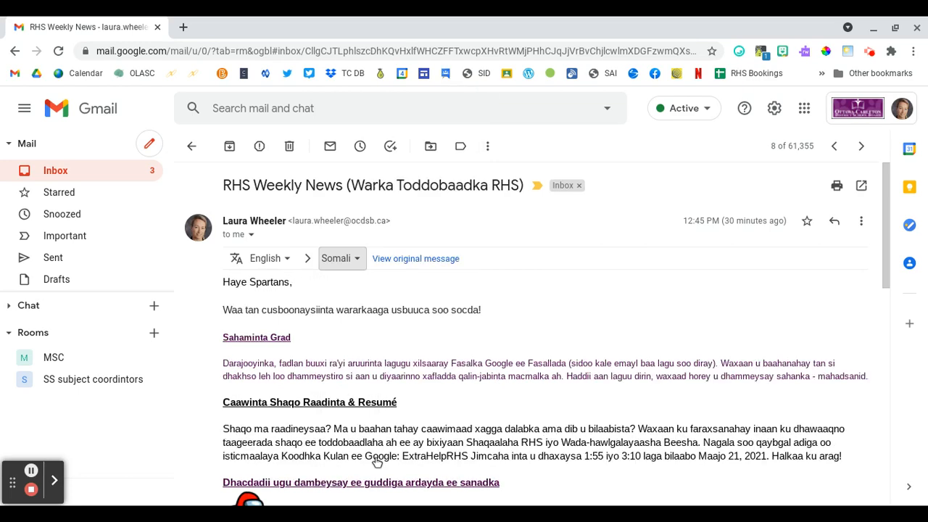
{"action": "left_click", "coordinate": [341, 258]}
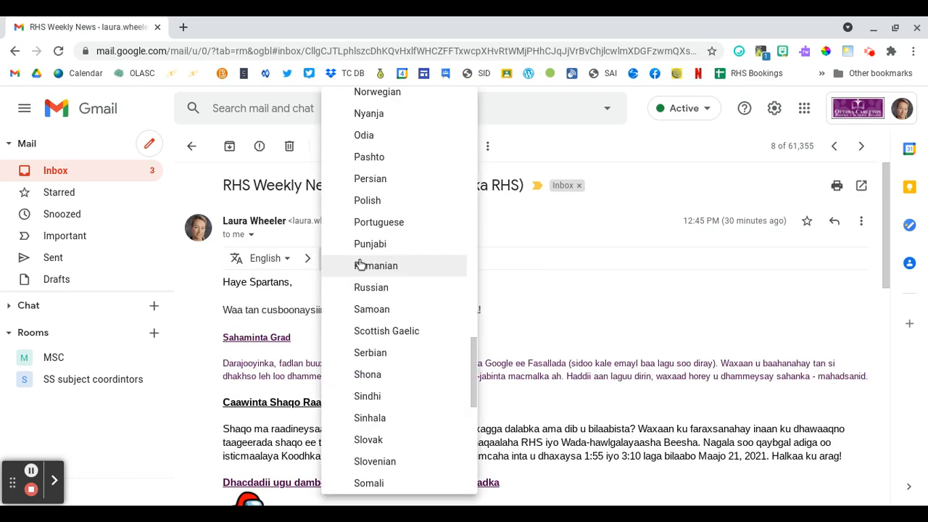
{"action": "scroll", "scroll_direction": "up", "scroll_amount": 3}
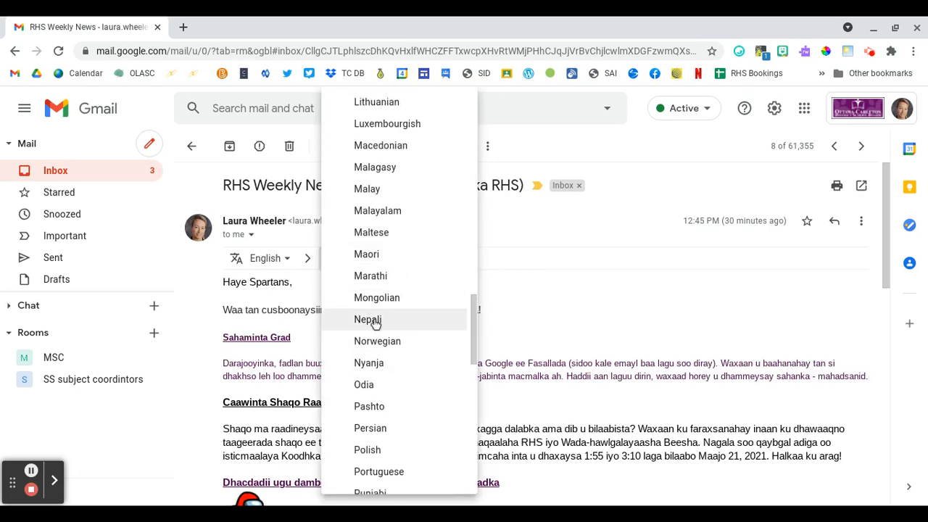
Switch the translation to Nepali and reopen the target-language list.
{"action": "left_click", "coordinate": [368, 320]}
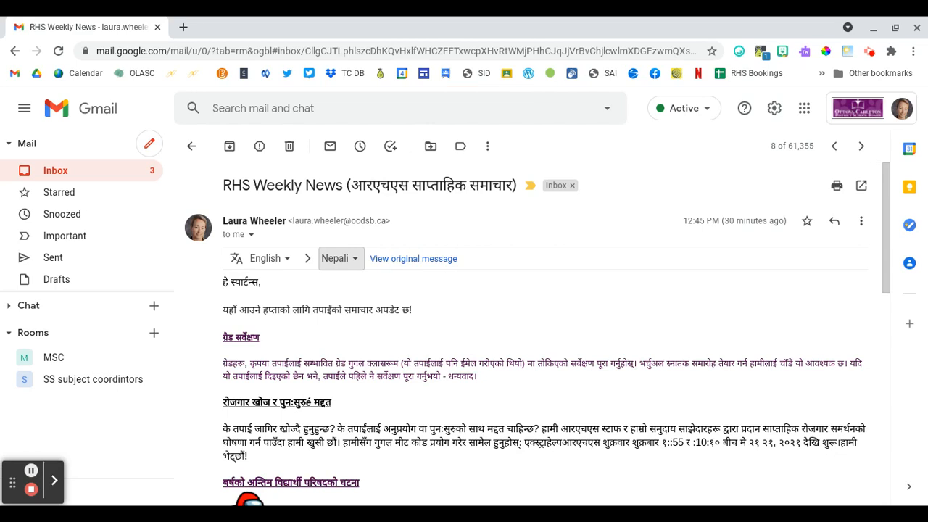
{"action": "mouse_move", "coordinate": [363, 279]}
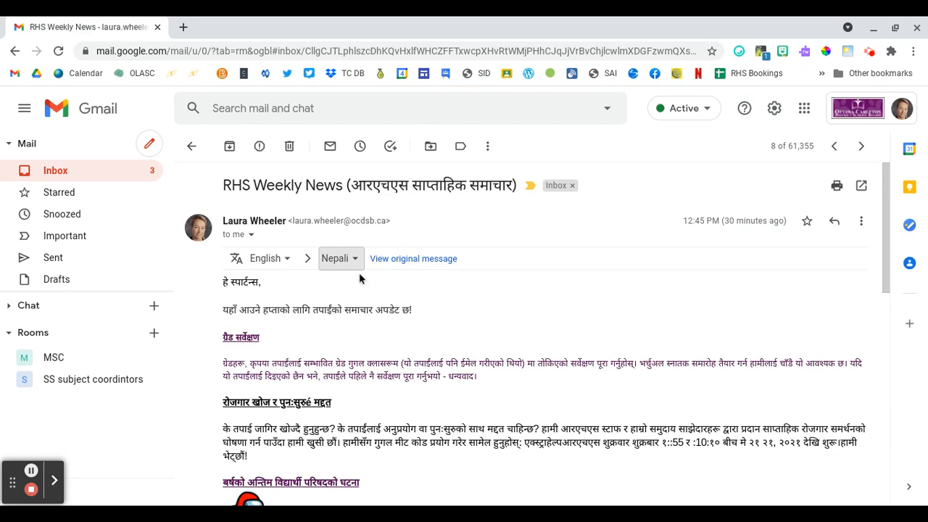
{"action": "left_click", "coordinate": [340, 258]}
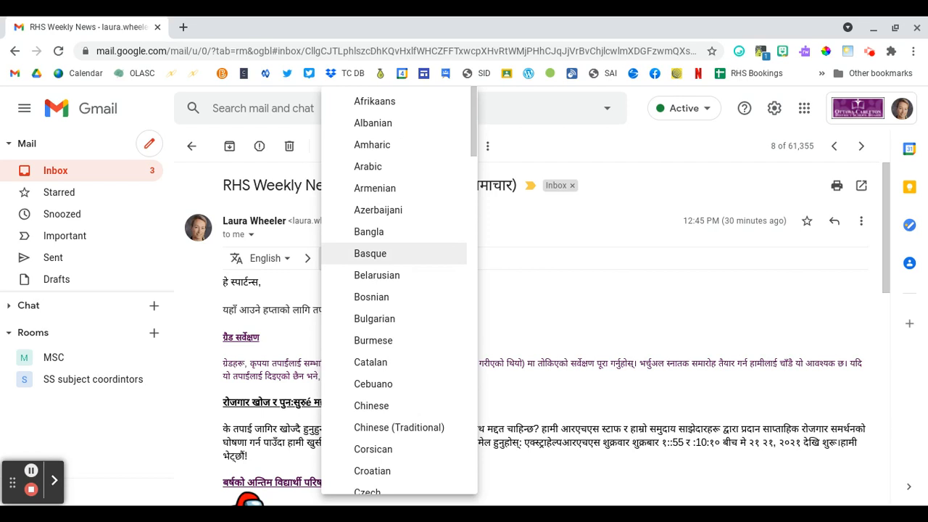
{"action": "mouse_move", "coordinate": [530, 319]}
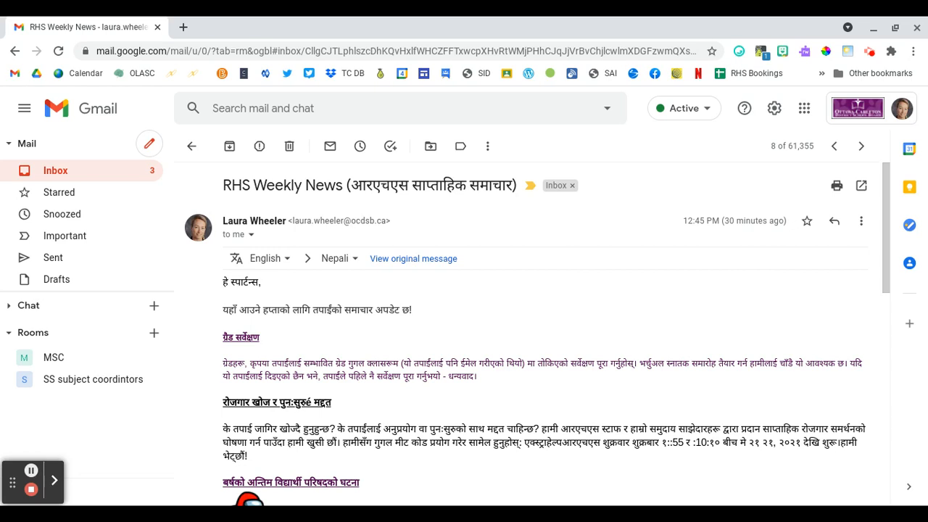
{"action": "left_click", "coordinate": [862, 221]}
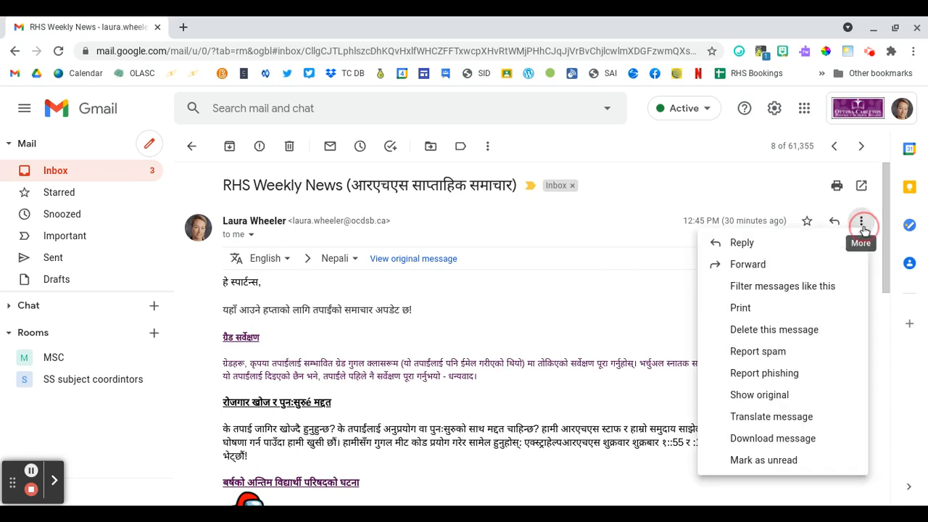
{"action": "mouse_move", "coordinate": [772, 416]}
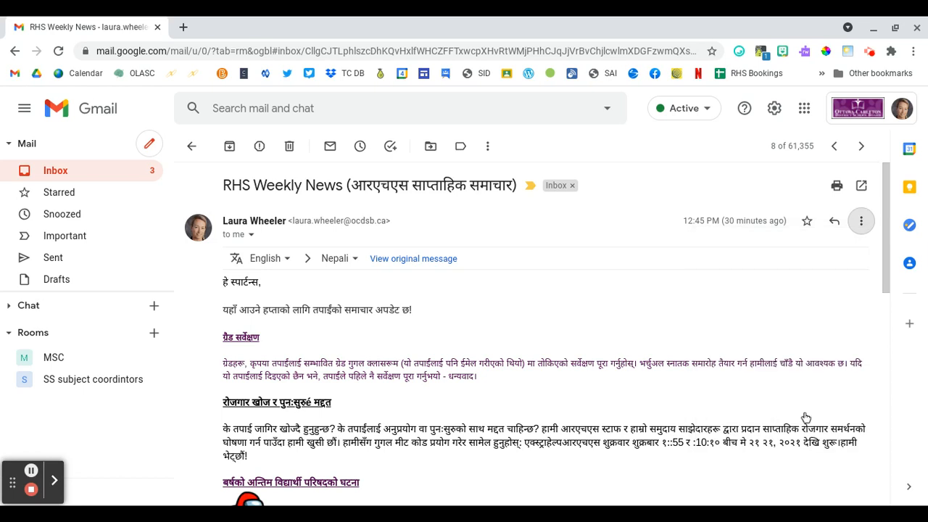
{"action": "mouse_move", "coordinate": [445, 278]}
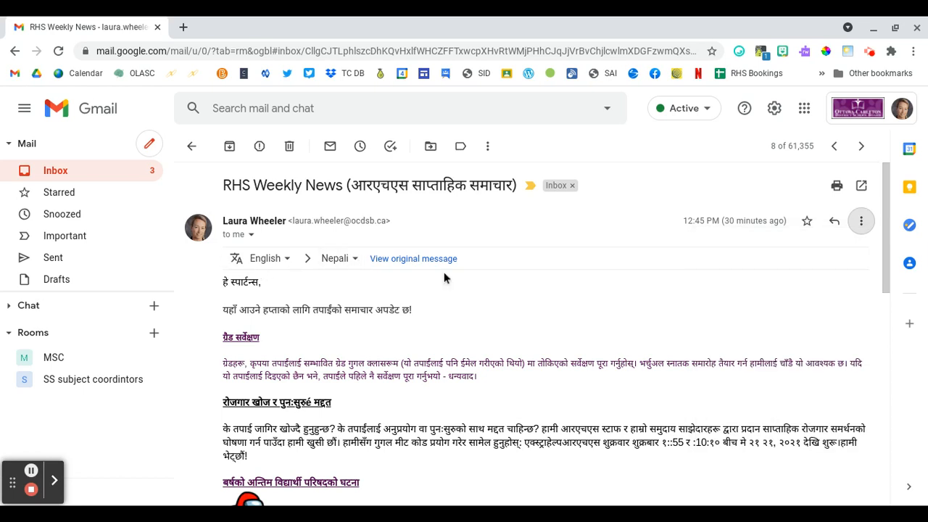
{"action": "mouse_move", "coordinate": [413, 258]}
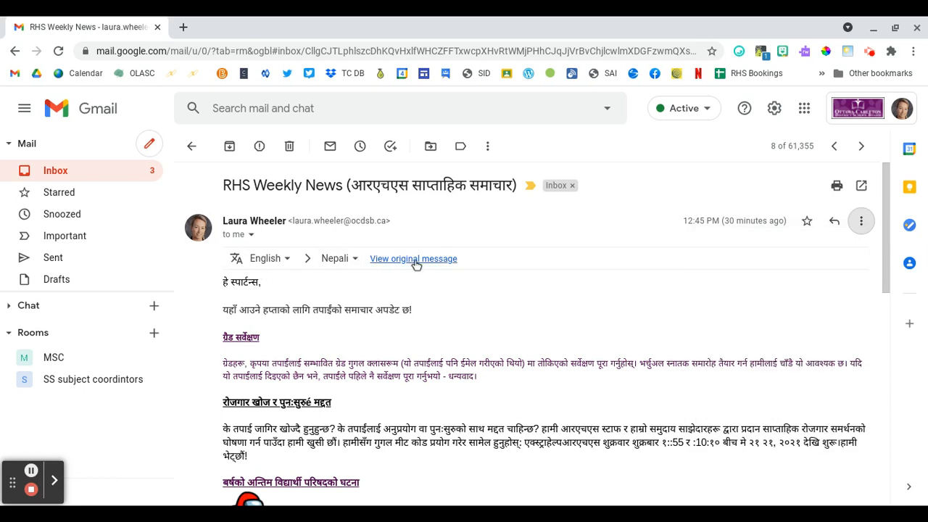
Replace the Nepali translation with the email's original English text.
{"action": "left_click", "coordinate": [413, 258]}
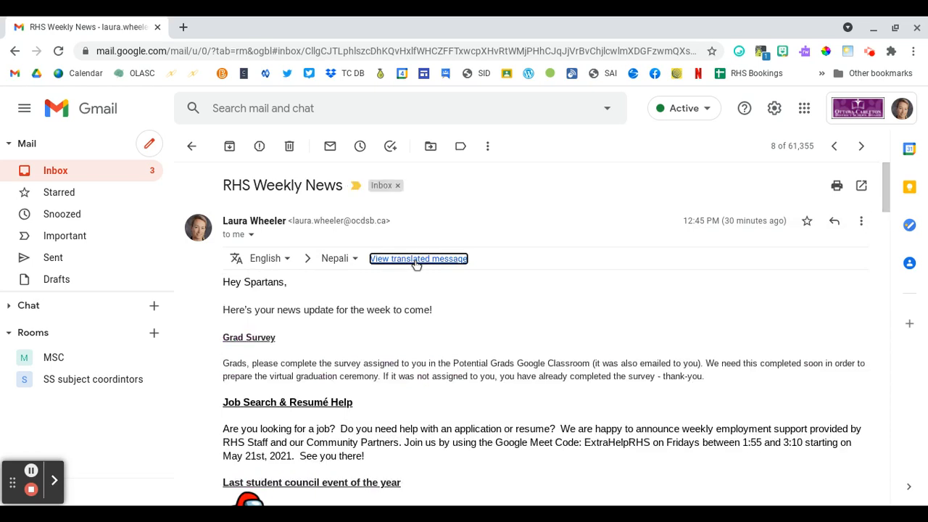
{"action": "mouse_move", "coordinate": [517, 287]}
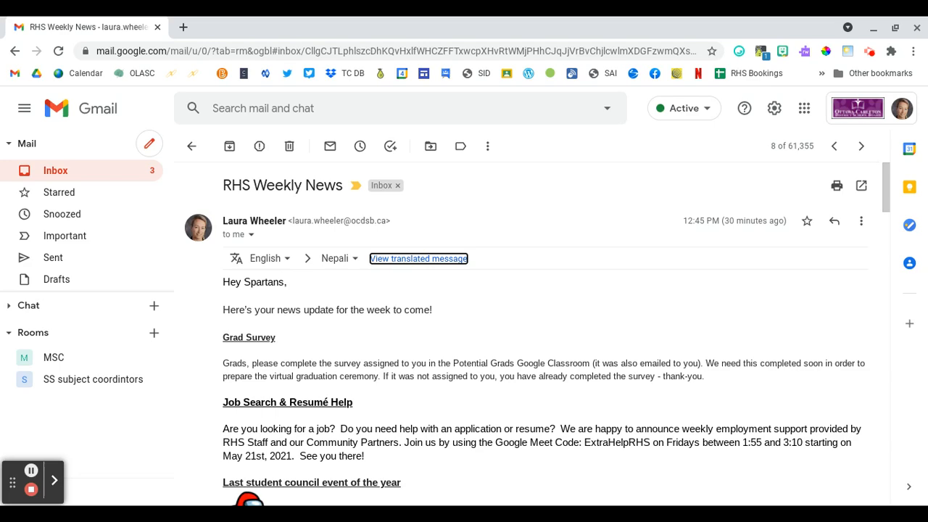
{"action": "mouse_move", "coordinate": [31, 489]}
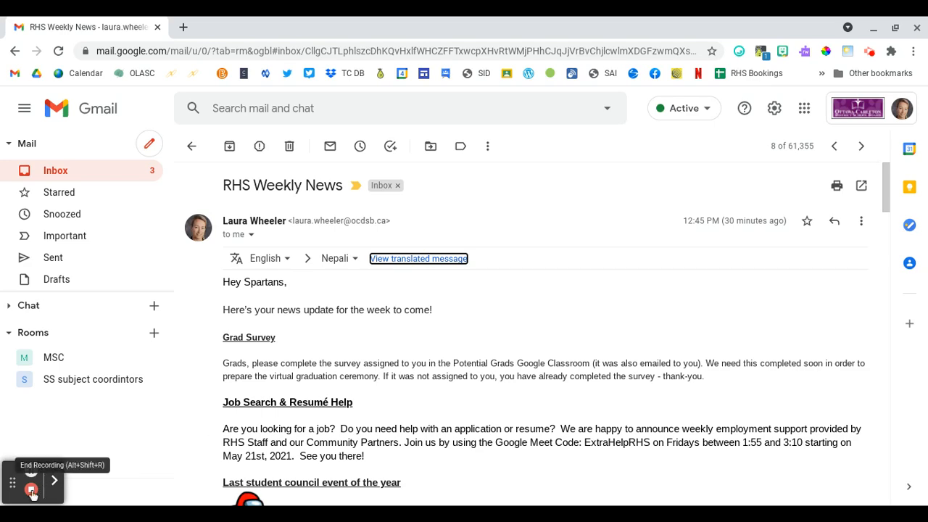